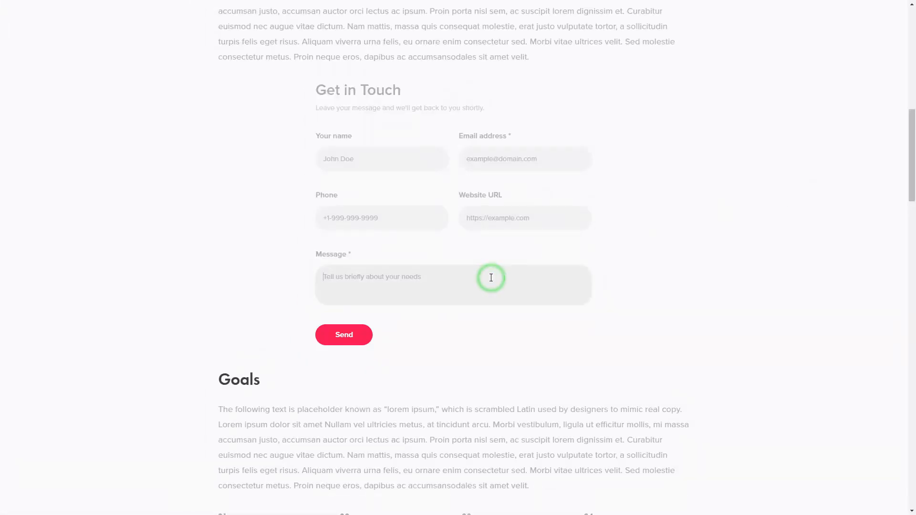
Step: Enter the test message 'Hello!' into the live form's Message field
{"action": "type", "text": "Hello!"}
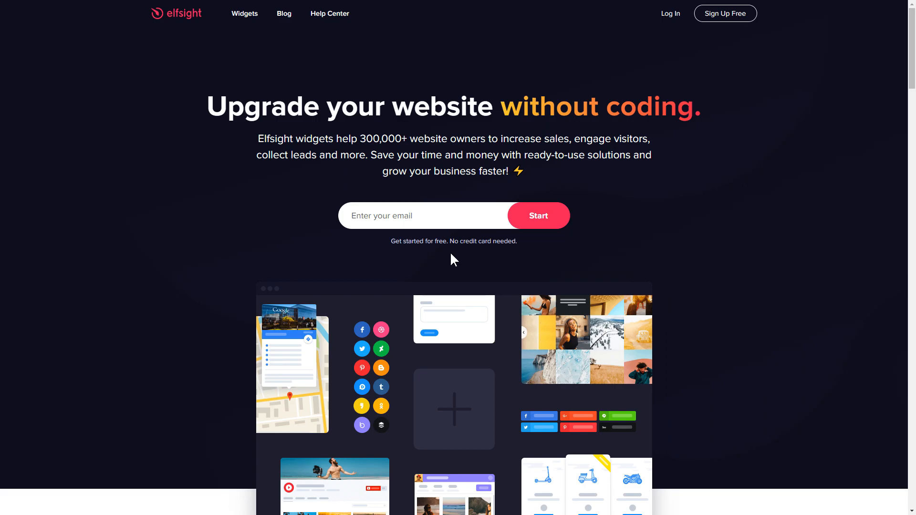
Step: From the Widgets catalogue go to Form Builder and start creating a widget
{"action": "left_click", "coordinate": [244, 13]}
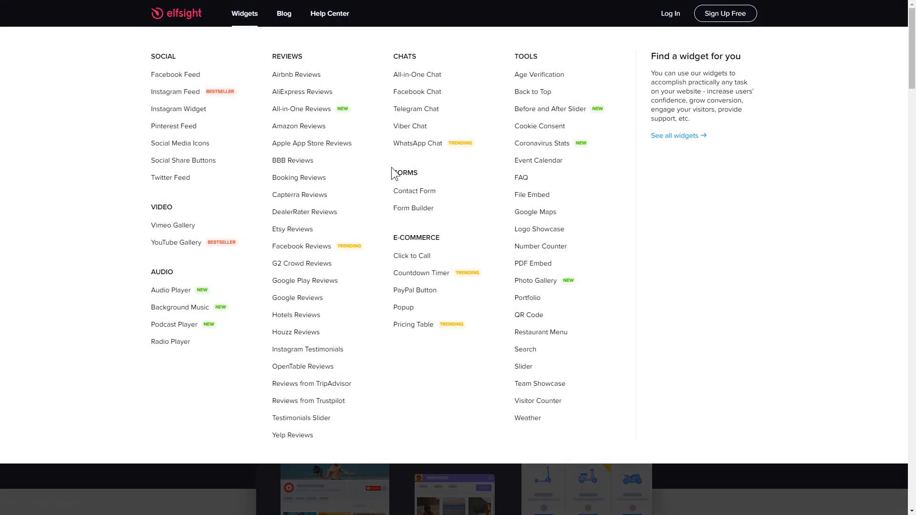
{"action": "left_click", "coordinate": [413, 208]}
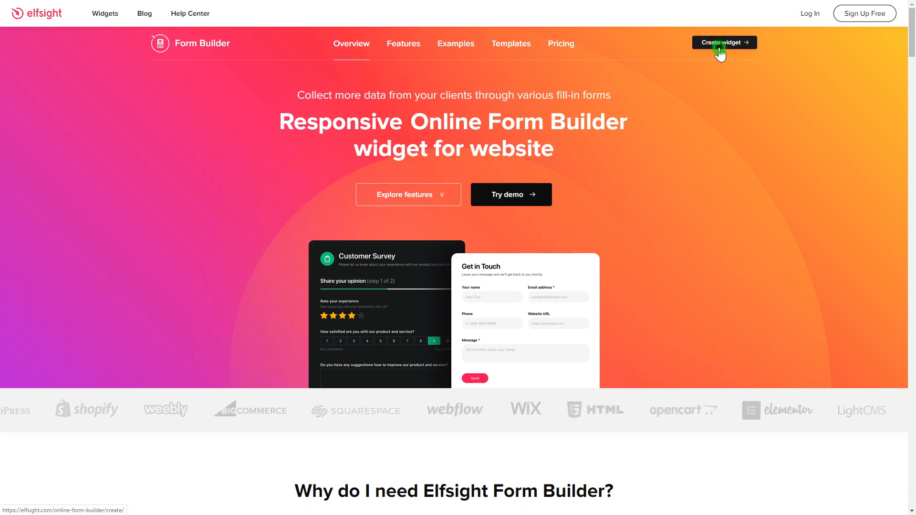
{"action": "left_click", "coordinate": [724, 42]}
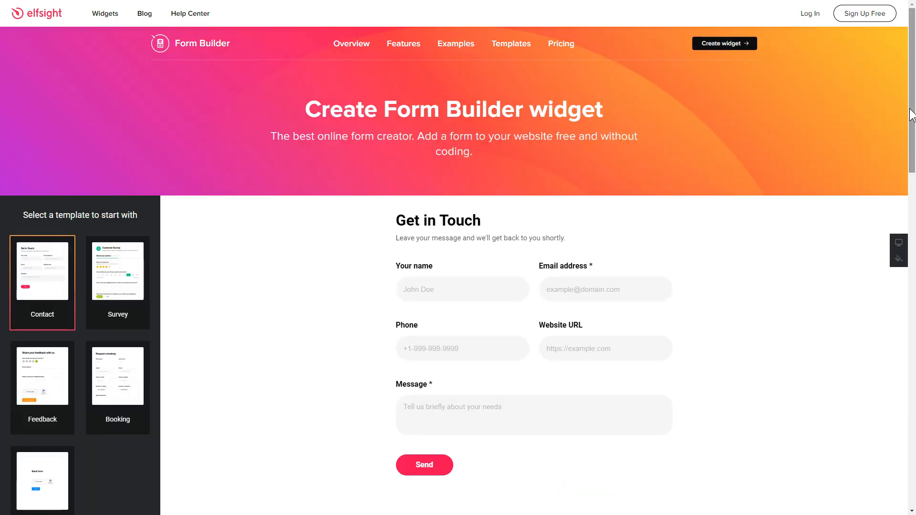
Step: Compare the Survey and Feedback templates, then continue with the Contact template
{"action": "scroll", "scroll_direction": "down", "scroll_amount": 3}
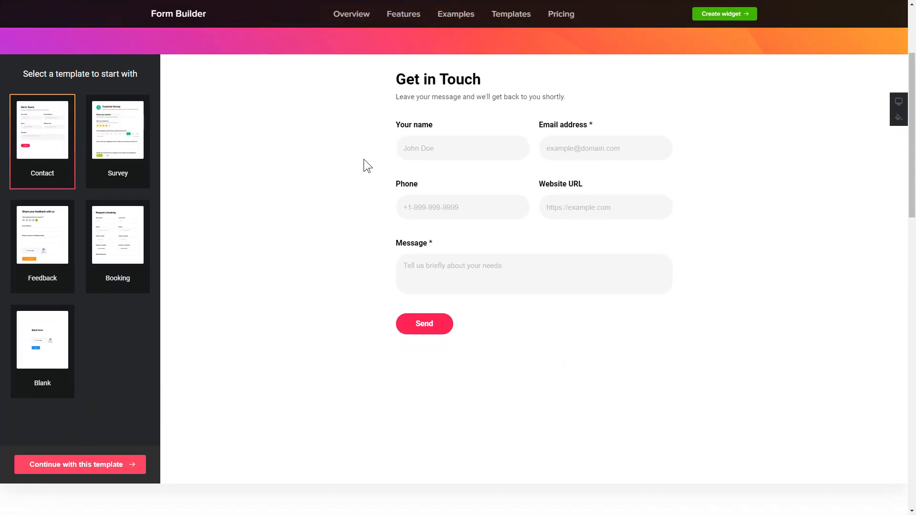
{"action": "left_click", "coordinate": [117, 130]}
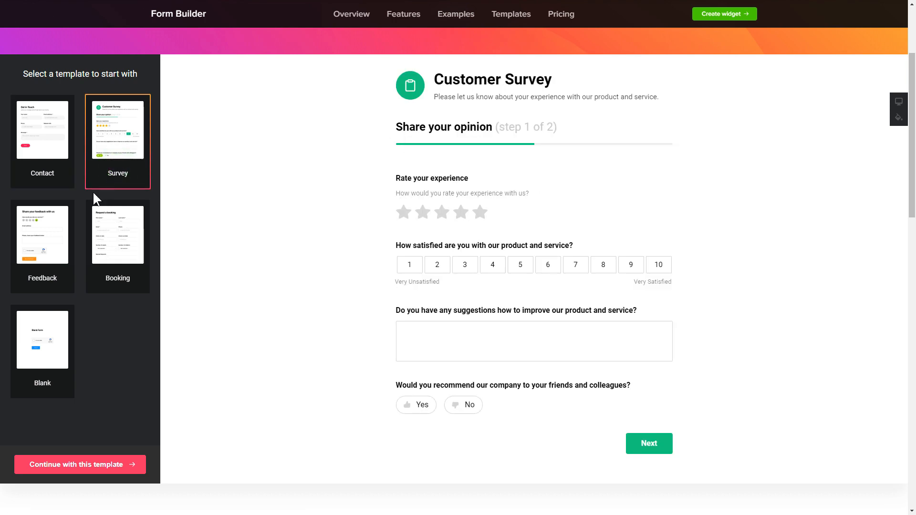
{"action": "left_click", "coordinate": [42, 234]}
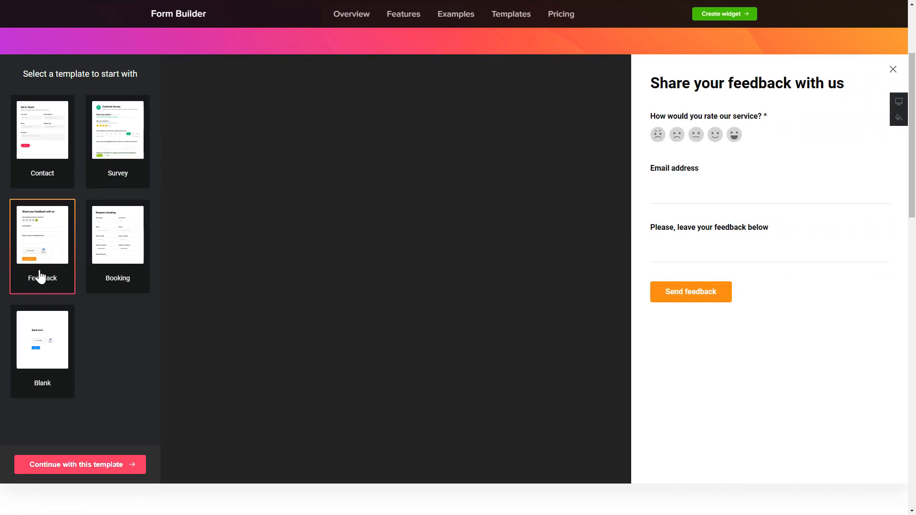
{"action": "left_click", "coordinate": [42, 129]}
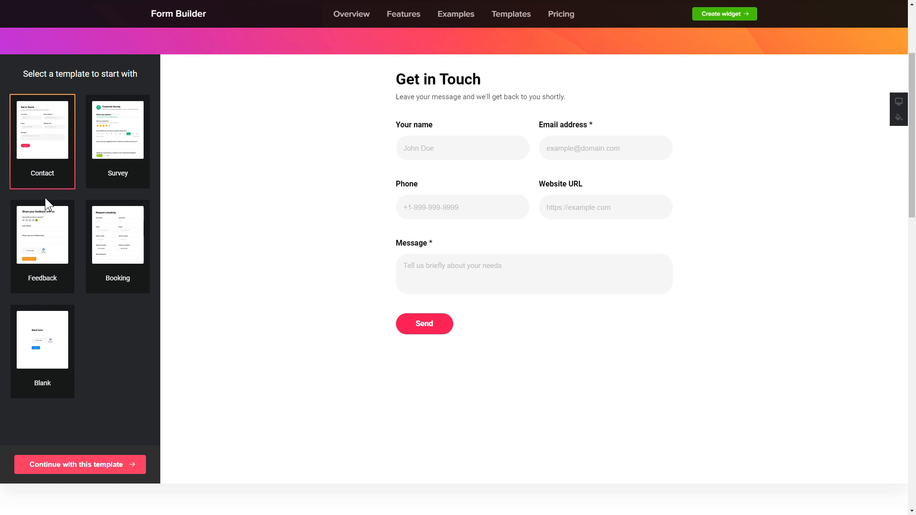
{"action": "left_click", "coordinate": [78, 464]}
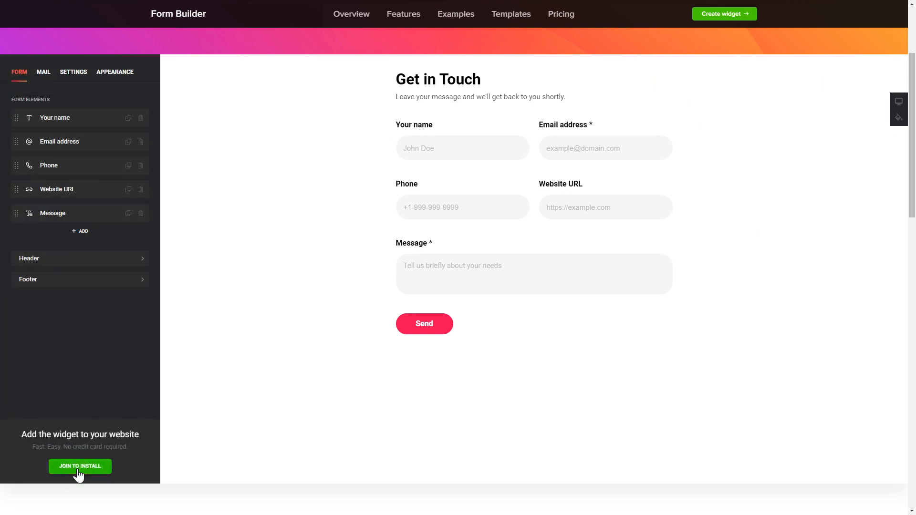
{"action": "mouse_move", "coordinate": [104, 138]}
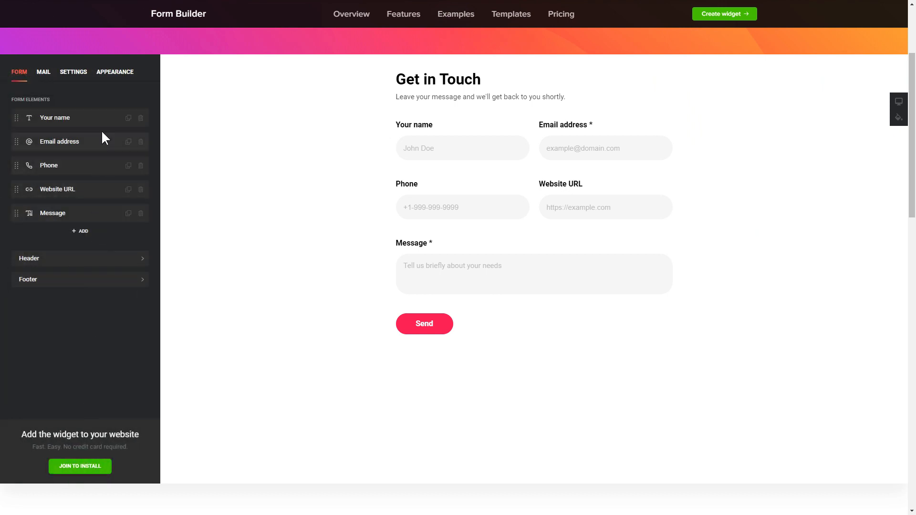
{"action": "left_click", "coordinate": [54, 118]}
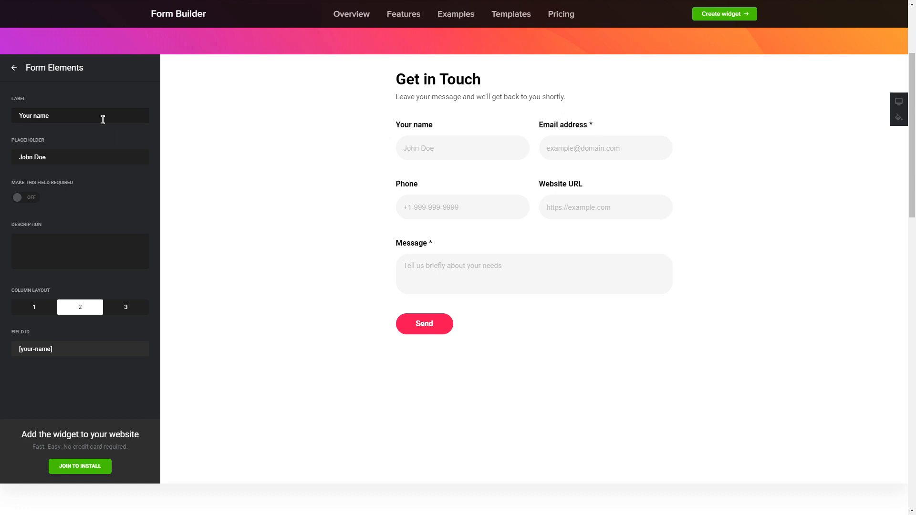
{"action": "left_click", "coordinate": [43, 72]}
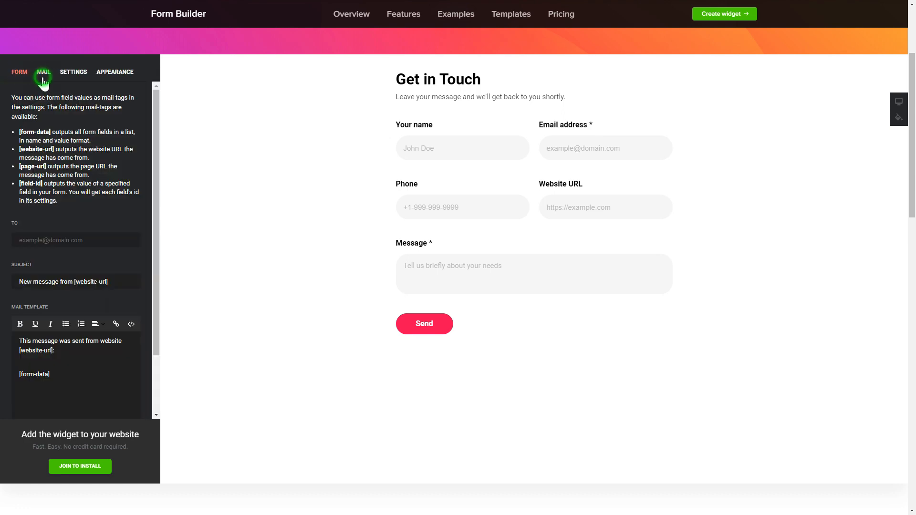
{"action": "scroll", "scroll_direction": "down", "scroll_amount": 3}
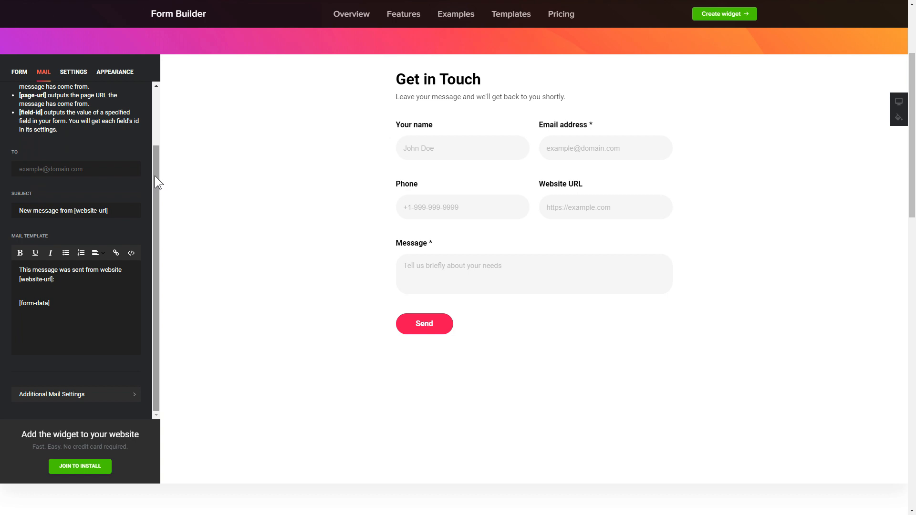
{"action": "left_click", "coordinate": [73, 72]}
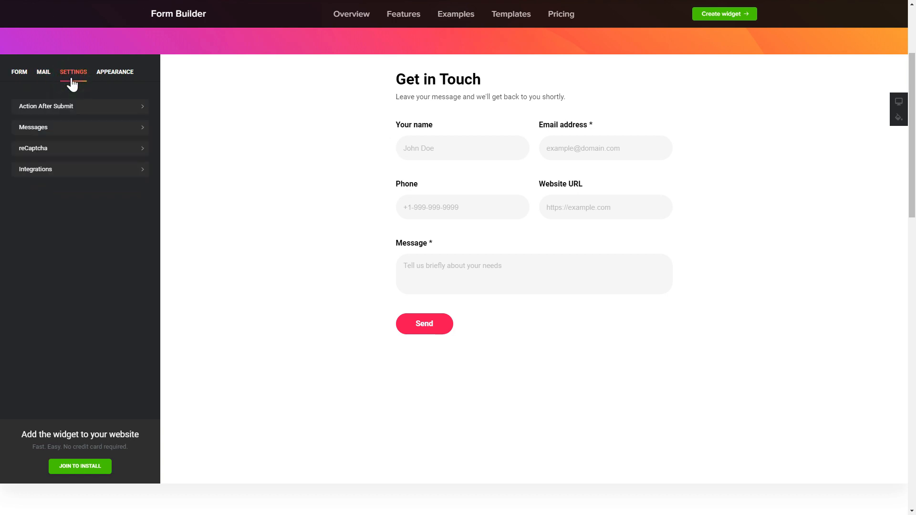
{"action": "mouse_move", "coordinate": [115, 72]}
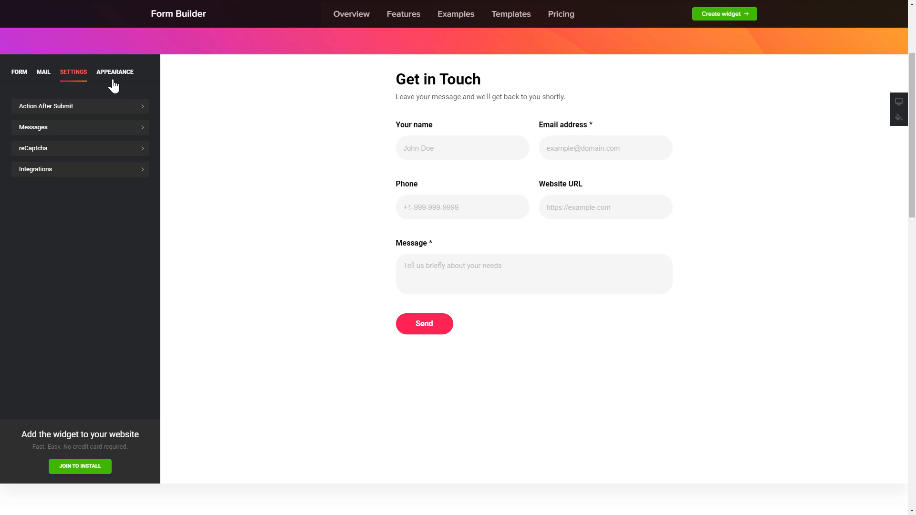
{"action": "left_click", "coordinate": [114, 72]}
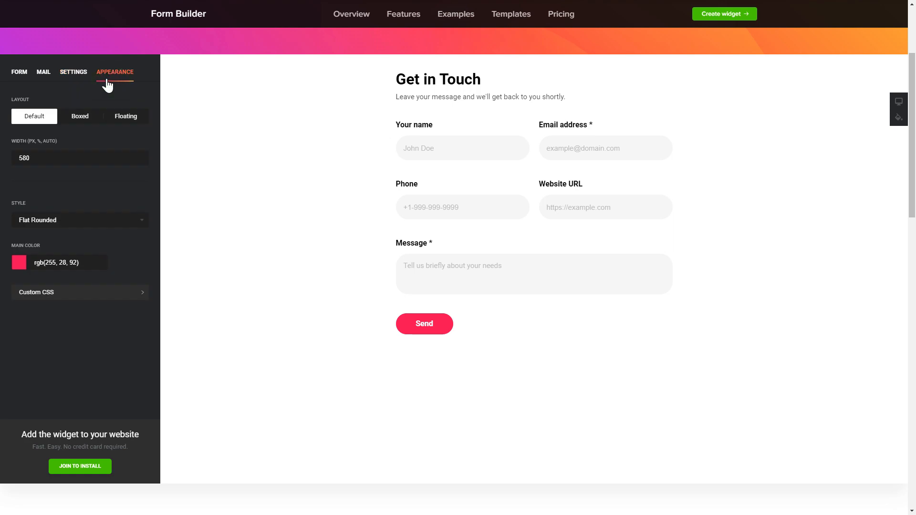
{"action": "left_click", "coordinate": [18, 72]}
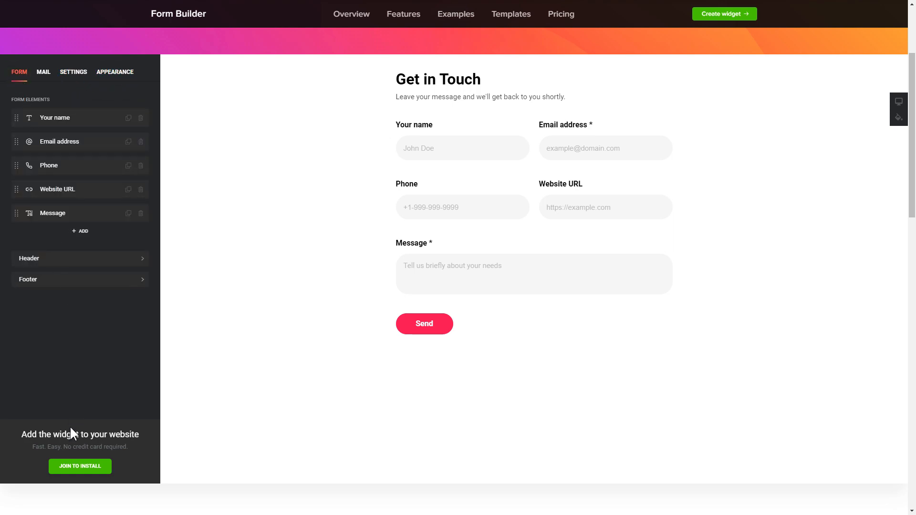
{"action": "left_click", "coordinate": [80, 466]}
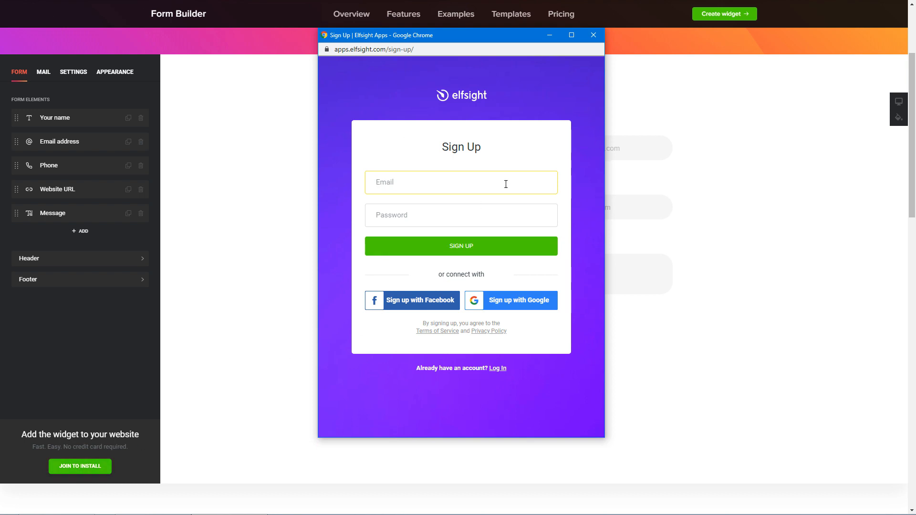
{"action": "type", "text": "example@elfsight.com"}
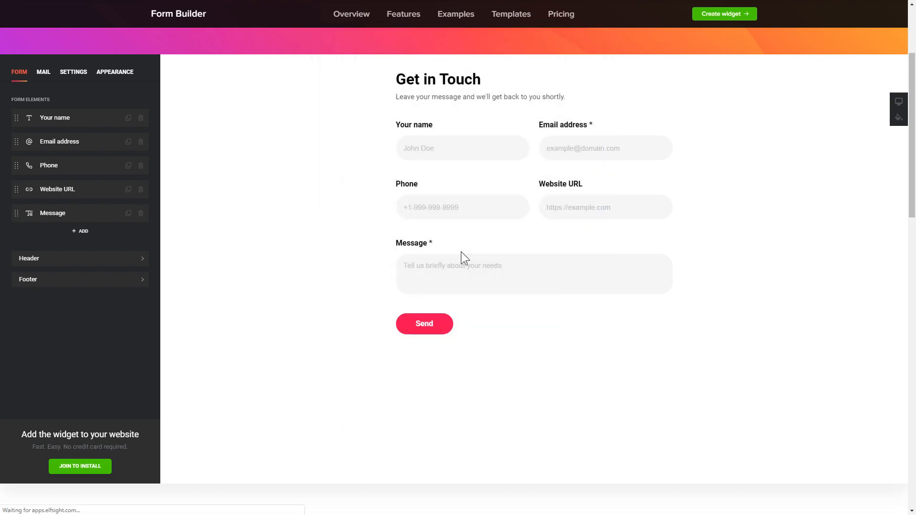
{"action": "left_click", "coordinate": [724, 13]}
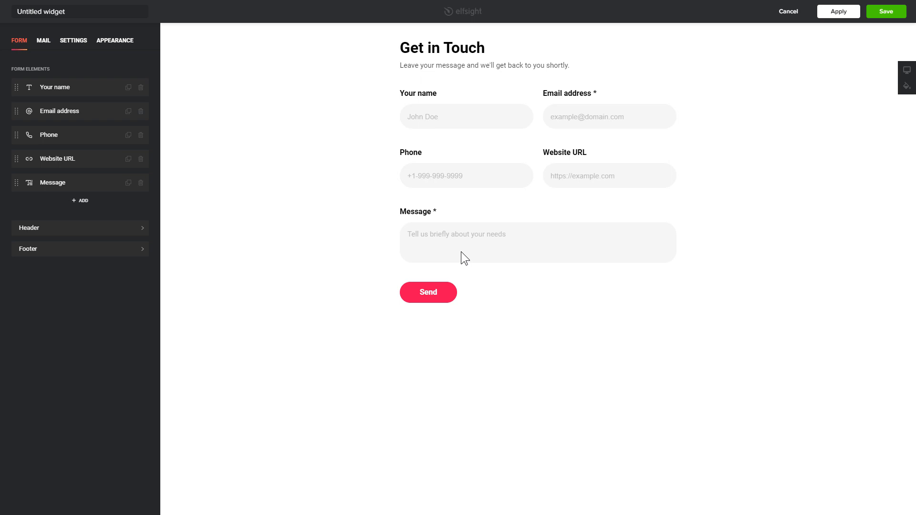
{"action": "left_click", "coordinate": [885, 11]}
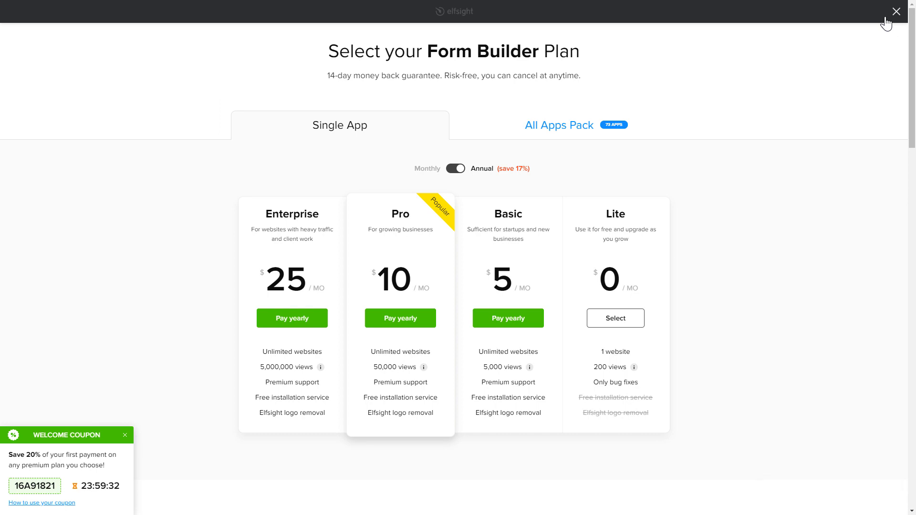
{"action": "mouse_move", "coordinate": [557, 257]}
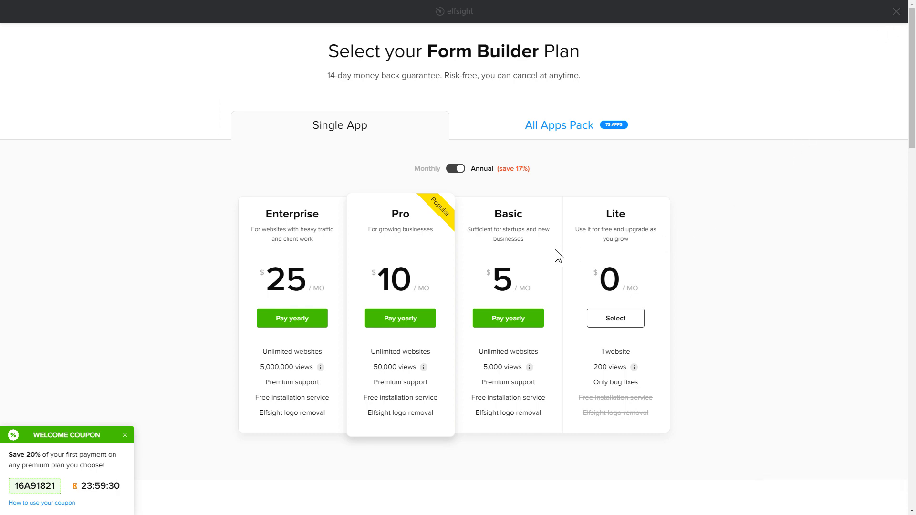
{"action": "mouse_move", "coordinate": [148, 343]}
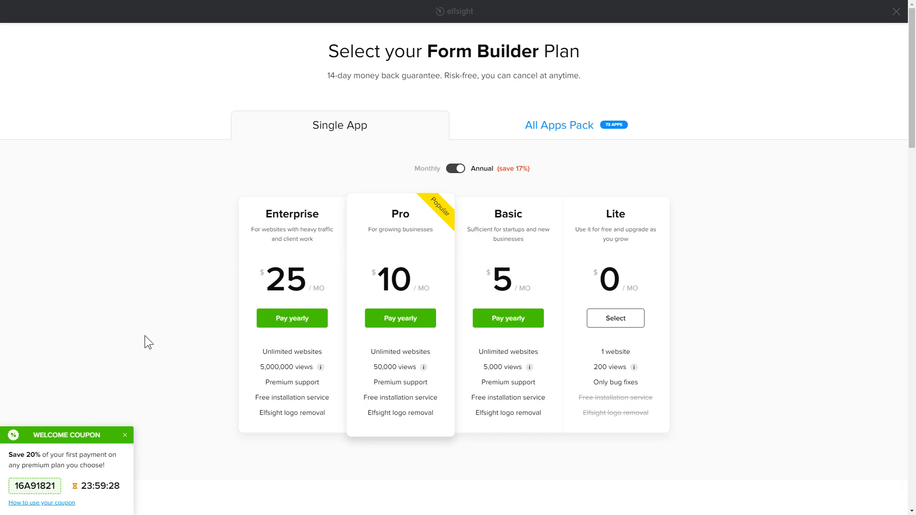
{"action": "mouse_move", "coordinate": [106, 438]}
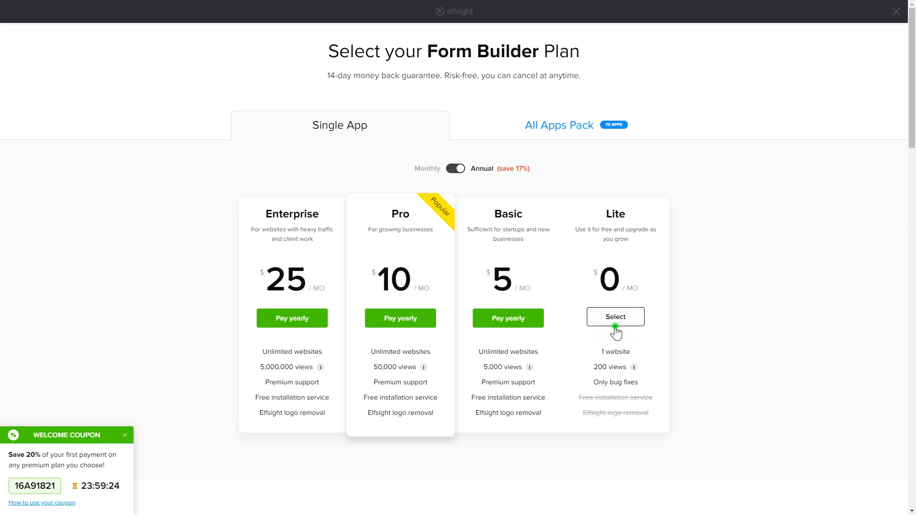
Step: Select the free Lite plan and copy the widget's embed code
{"action": "left_click", "coordinate": [614, 317]}
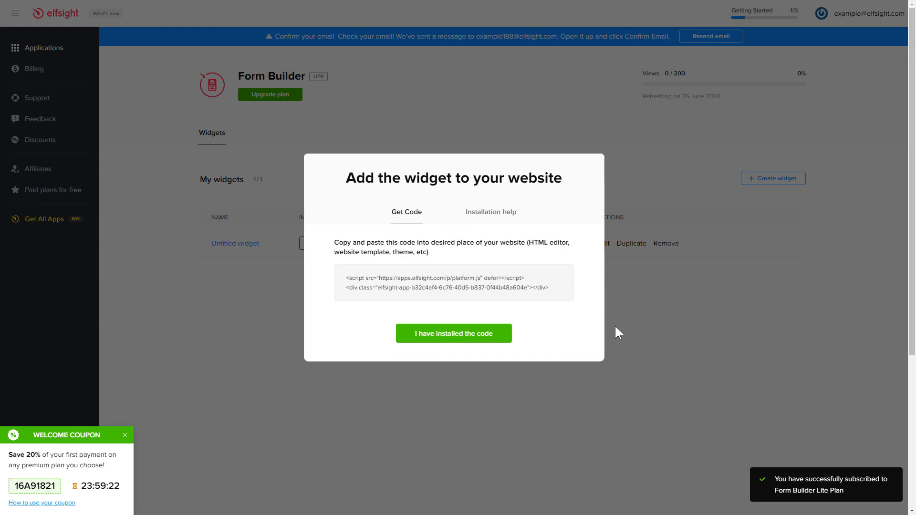
{"action": "mouse_move", "coordinate": [558, 300]}
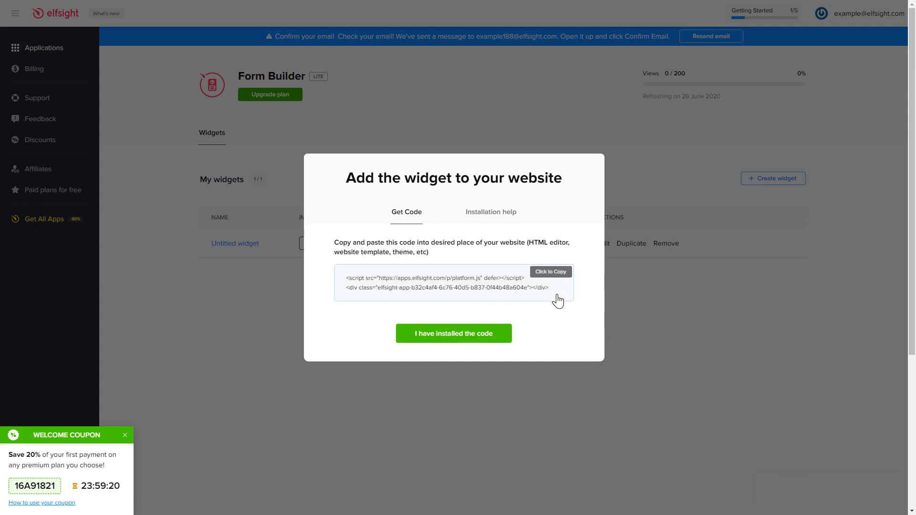
{"action": "left_click", "coordinate": [549, 272]}
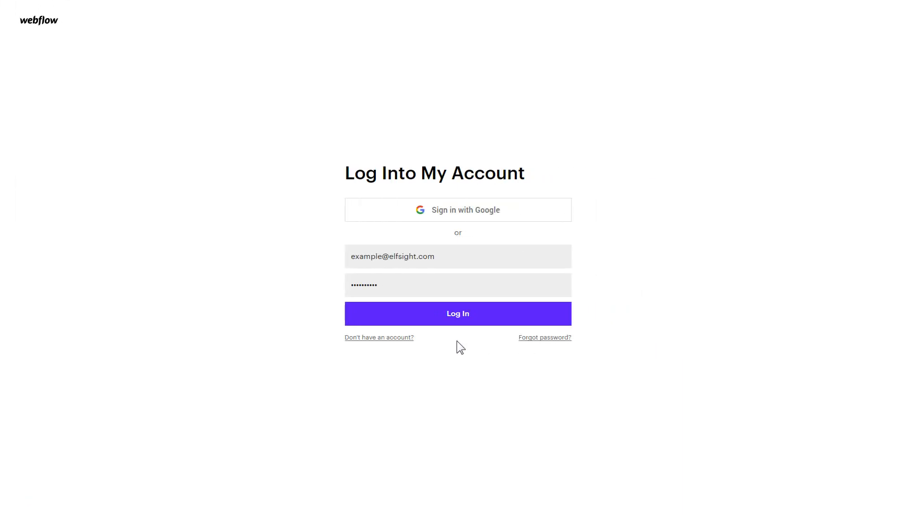
Step: Log into Webflow and open the Elfsight Test project down to the Mission section
{"action": "left_click", "coordinate": [458, 314]}
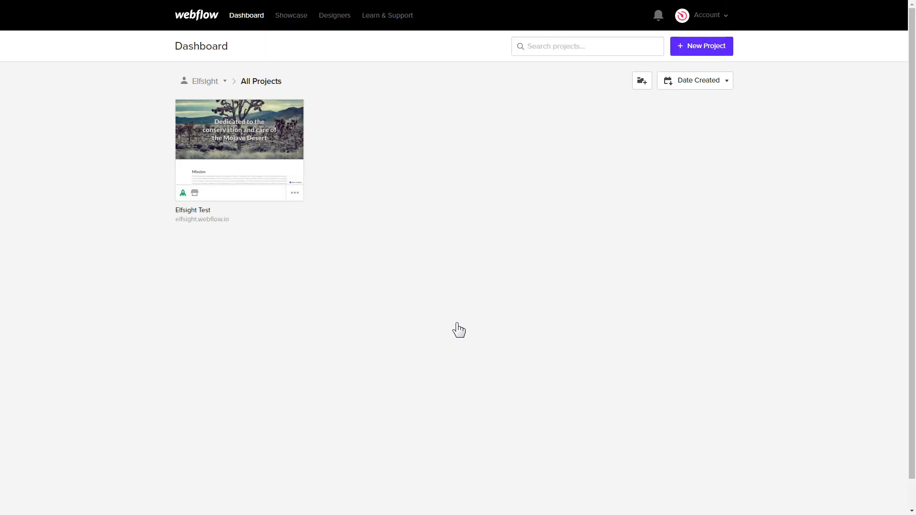
{"action": "left_click", "coordinate": [239, 141]}
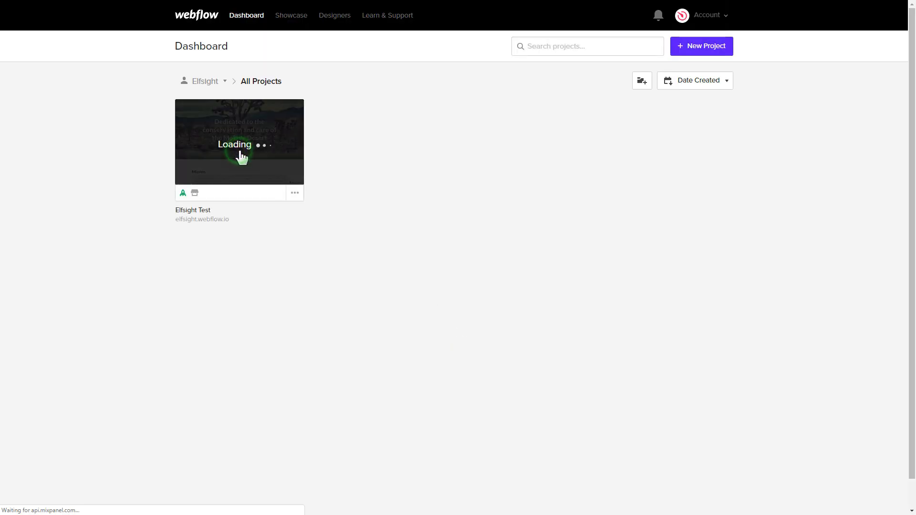
{"action": "left_click", "coordinate": [239, 141]}
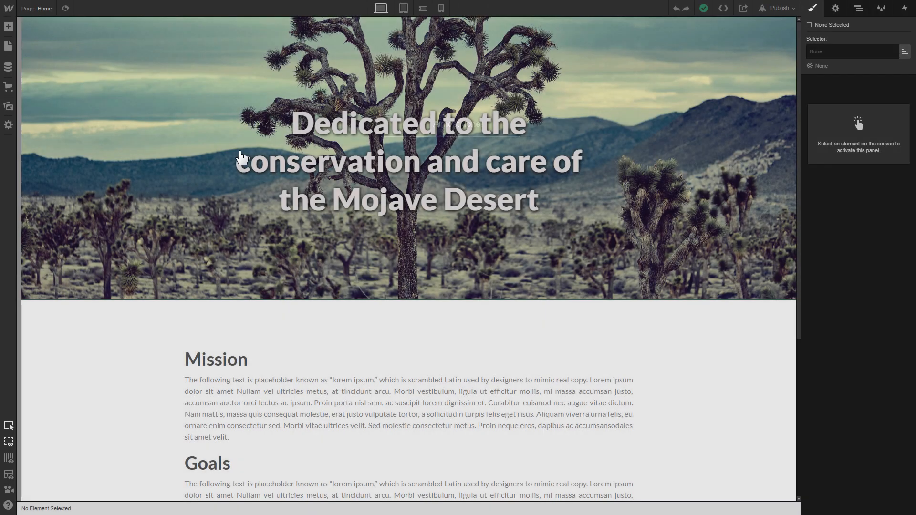
{"action": "scroll", "scroll_direction": "down", "scroll_amount": 3}
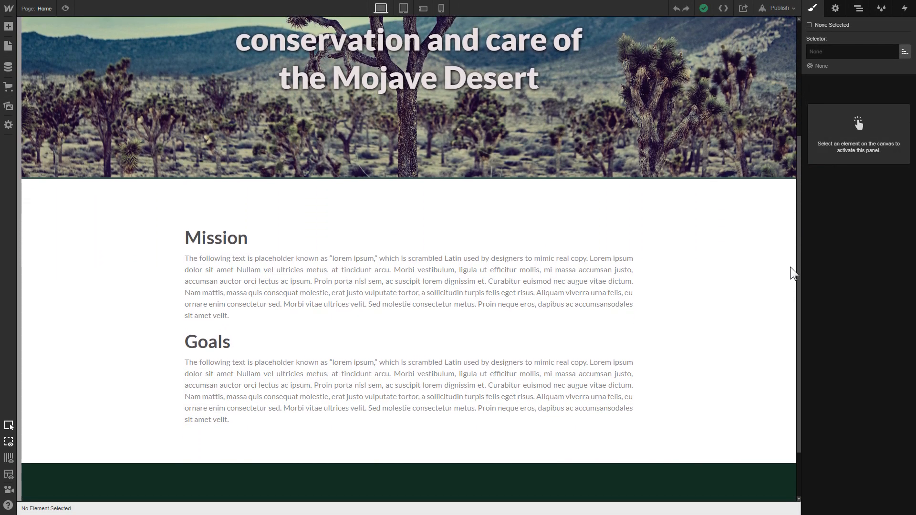
Step: Add an Embed element below the Mission paragraph holding the Elfsight code, saved and closed
{"action": "left_click", "coordinate": [9, 26]}
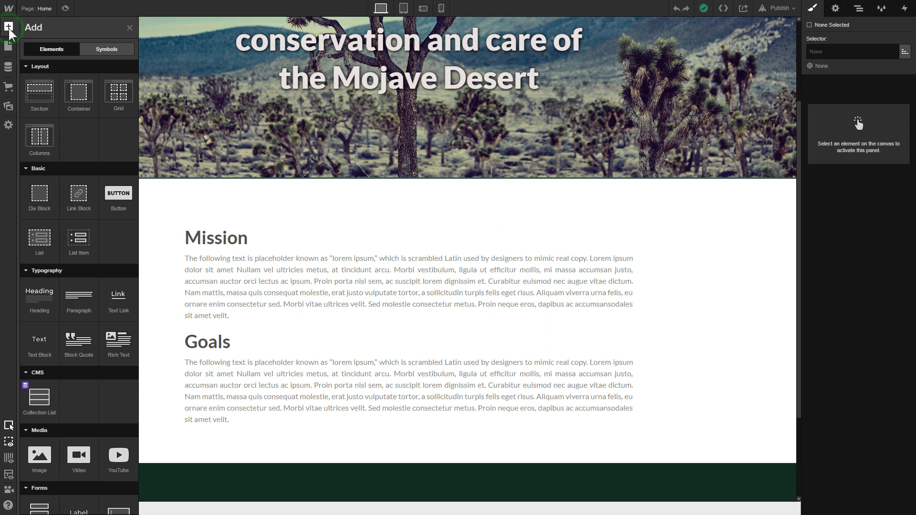
{"action": "scroll", "scroll_direction": "down", "scroll_amount": 3}
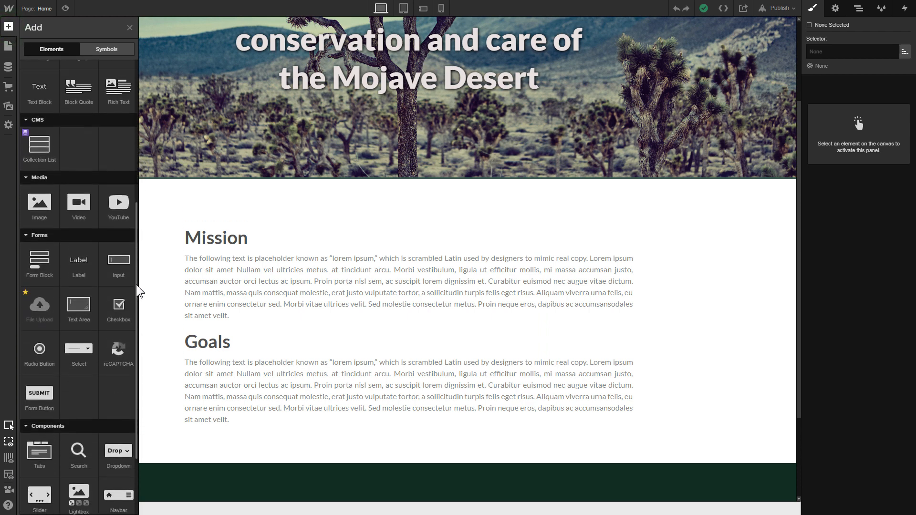
{"action": "scroll", "scroll_direction": "down", "scroll_amount": 3}
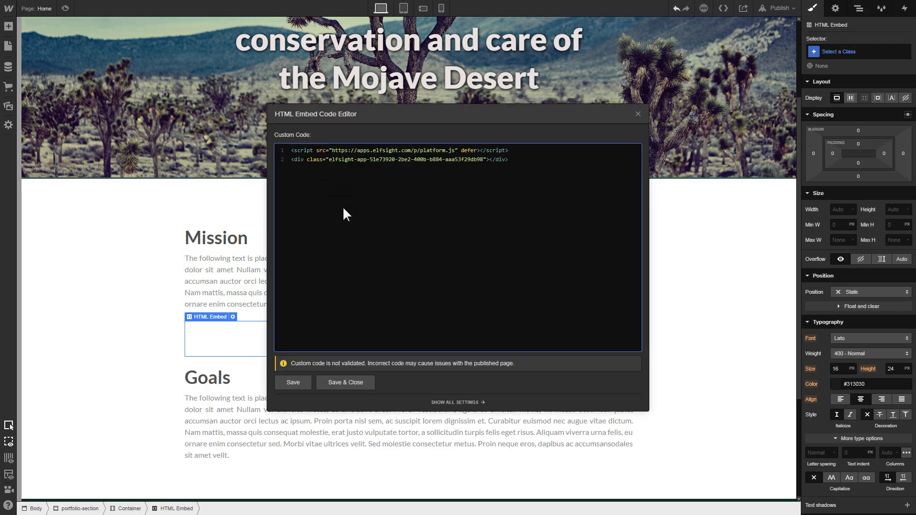
{"action": "left_click", "coordinate": [345, 383]}
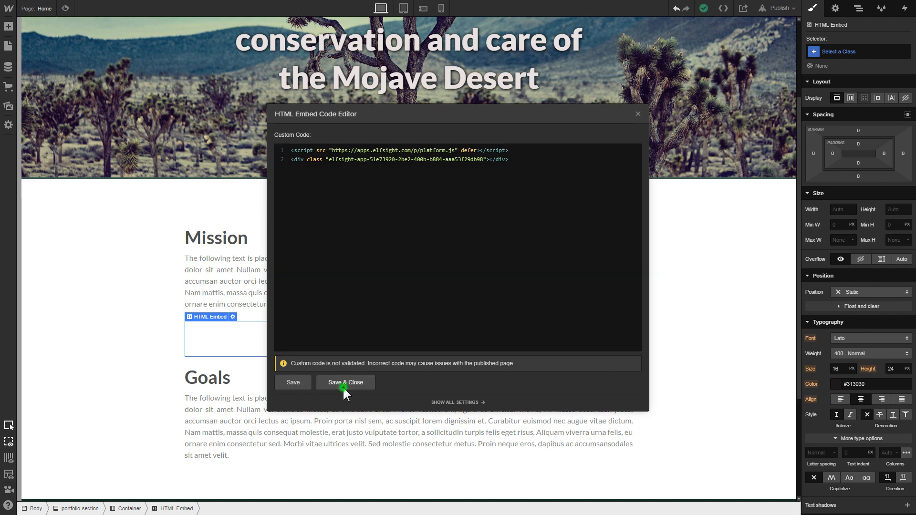
{"action": "left_click", "coordinate": [344, 383]}
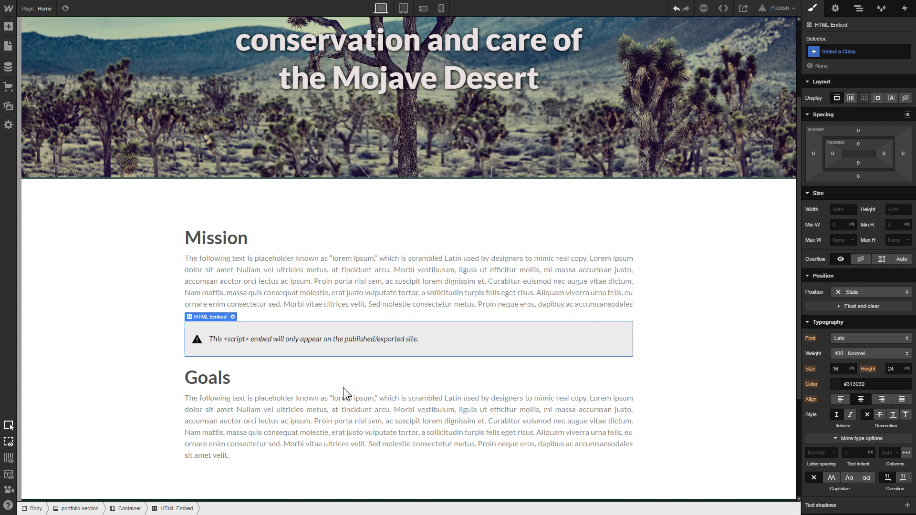
Step: Give the embed 20 px top and bottom margin and publish to the selected domains
{"action": "left_click", "coordinate": [859, 144]}
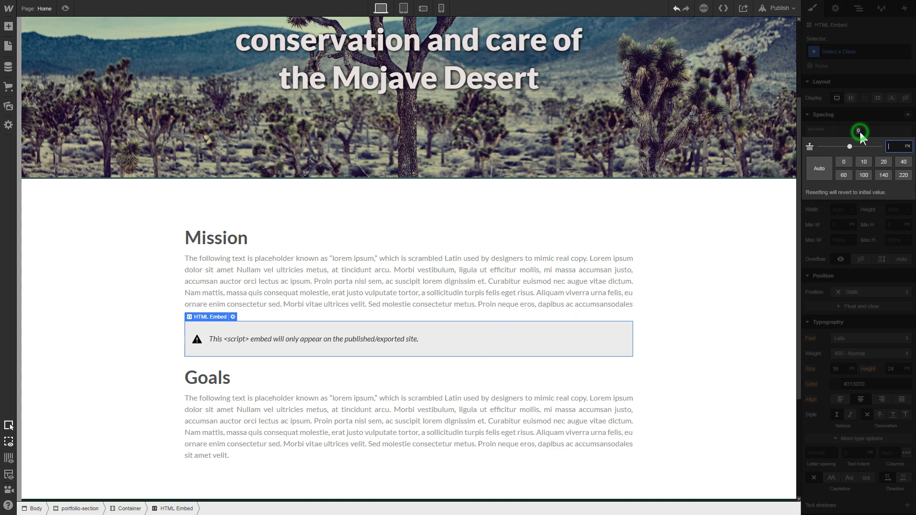
{"action": "left_click", "coordinate": [882, 162]}
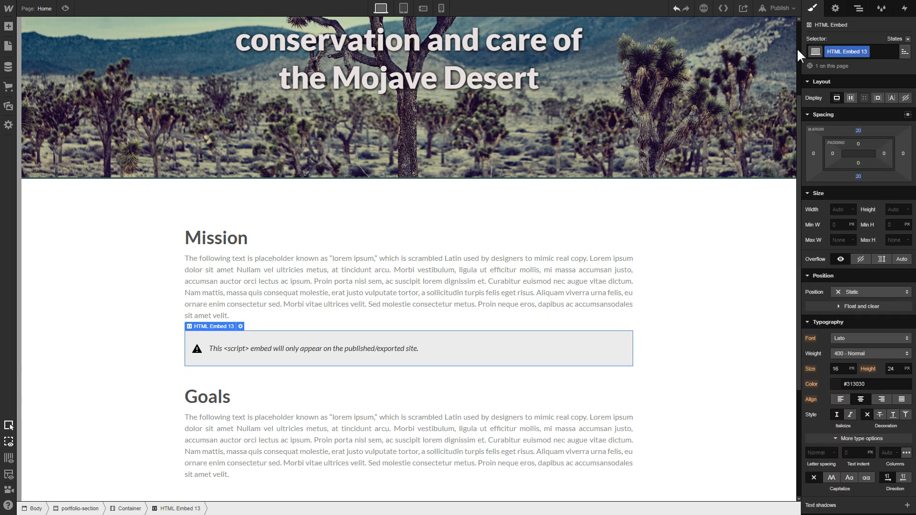
{"action": "left_click", "coordinate": [777, 8]}
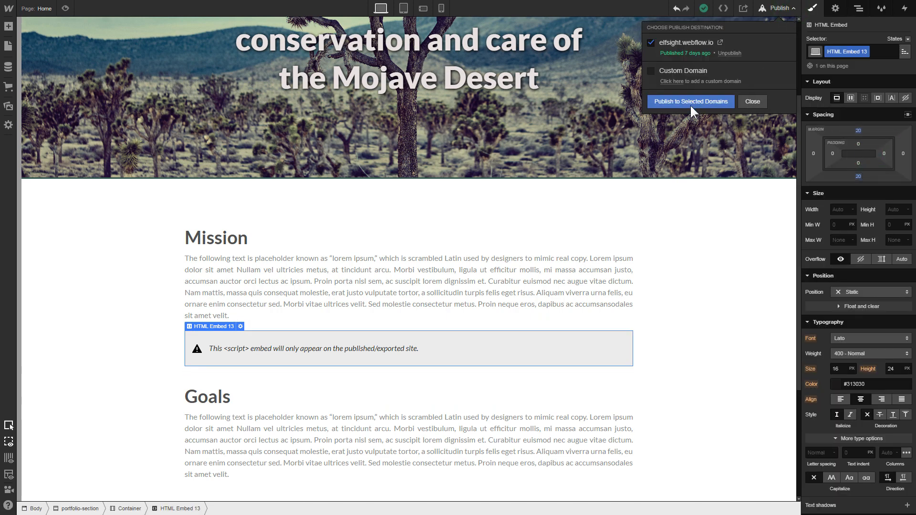
{"action": "left_click", "coordinate": [690, 101]}
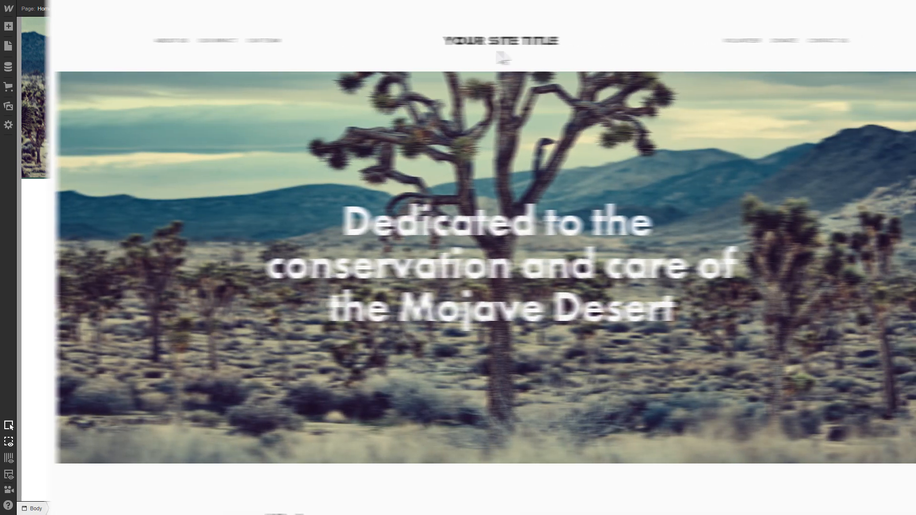
Step: Scroll to the live Get in Touch form and enter 'Hello!' in Message
{"action": "scroll", "scroll_direction": "down", "scroll_amount": 3}
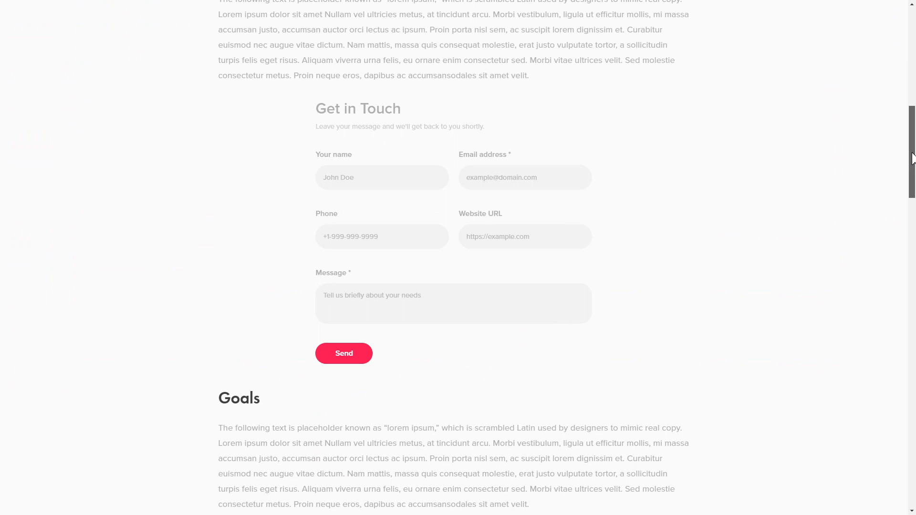
{"action": "scroll", "scroll_direction": "down", "scroll_amount": 3}
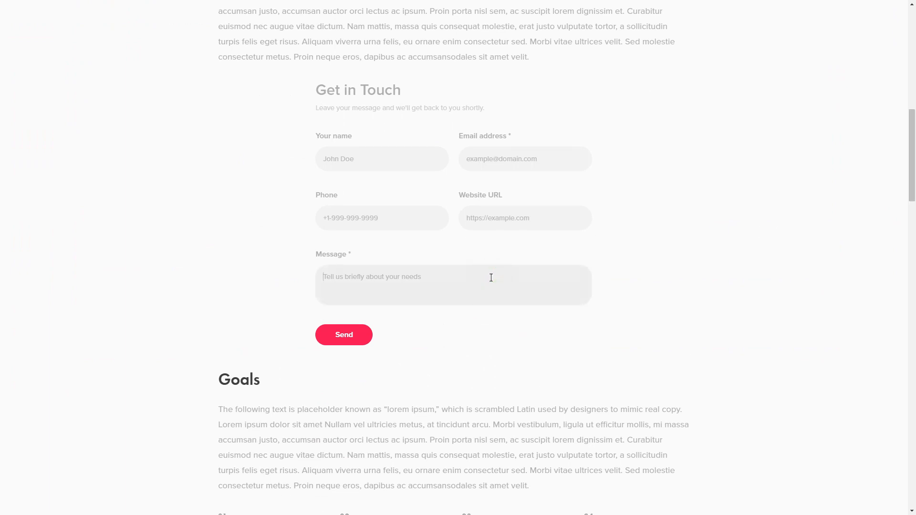
{"action": "type", "text": "Hello!"}
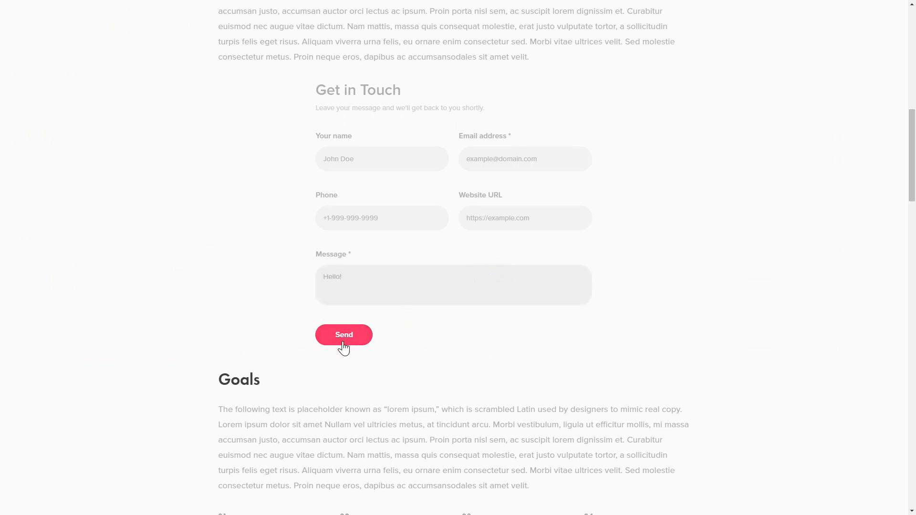